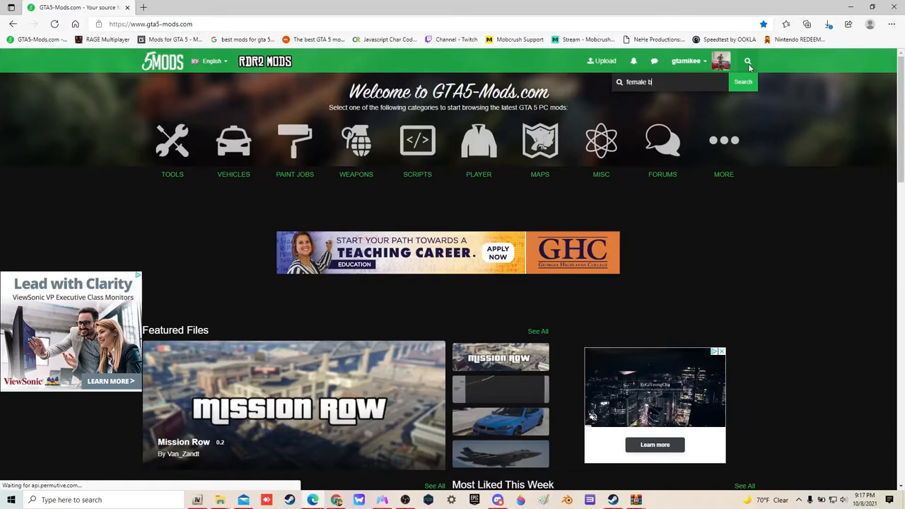
- Search GTA5-Mods.com for 'female bandana' and scroll to the matching results
text(bandan)
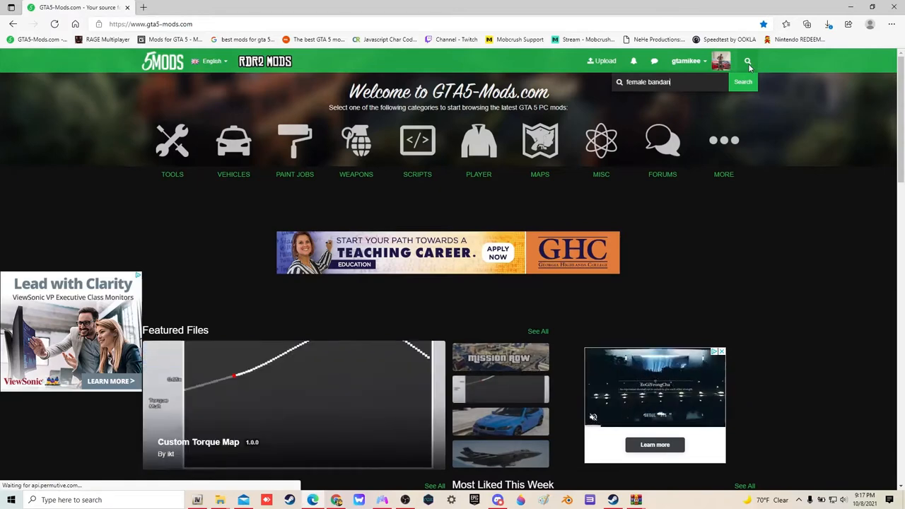
click(743, 81)
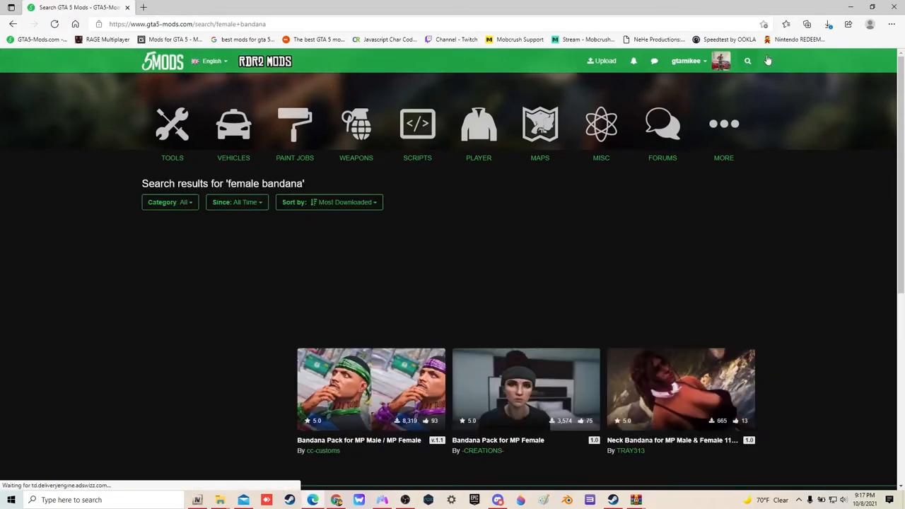
scroll(down, 3)
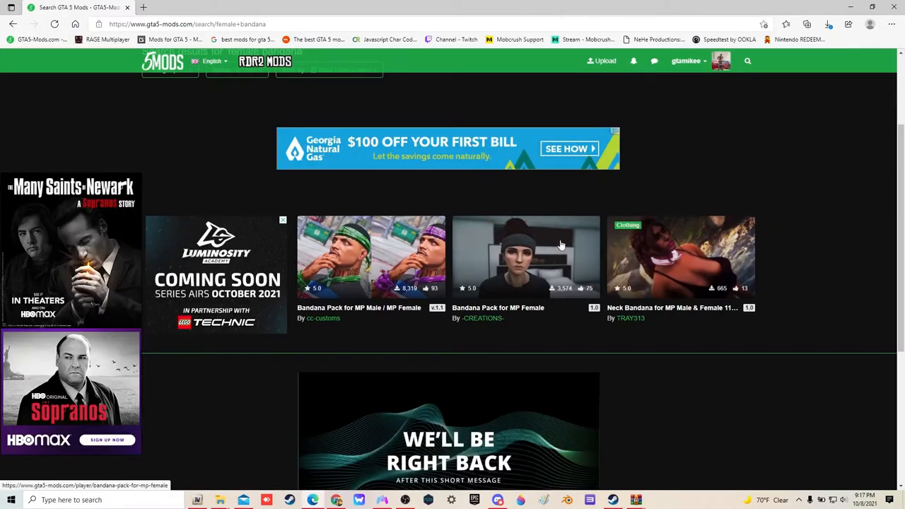
- Review the Bandana Pack for MP Female mod page and start its download
click(526, 257)
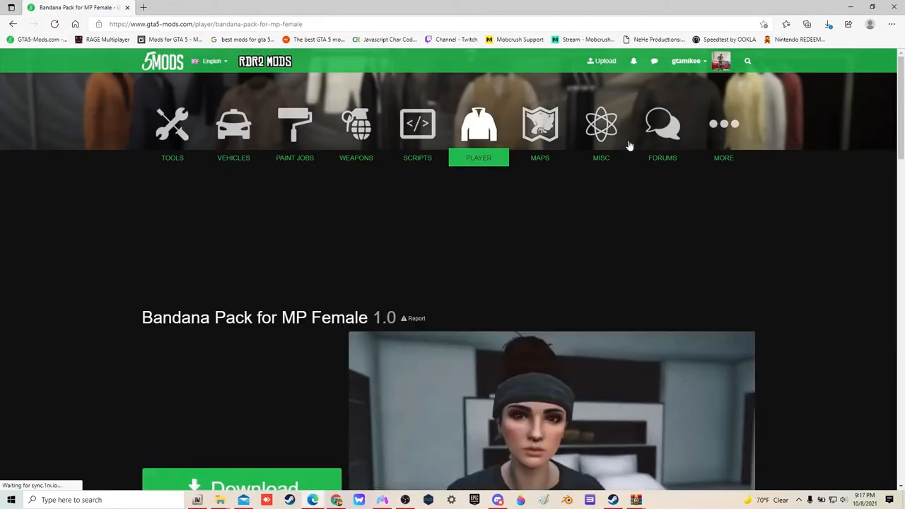
scroll(down, 3)
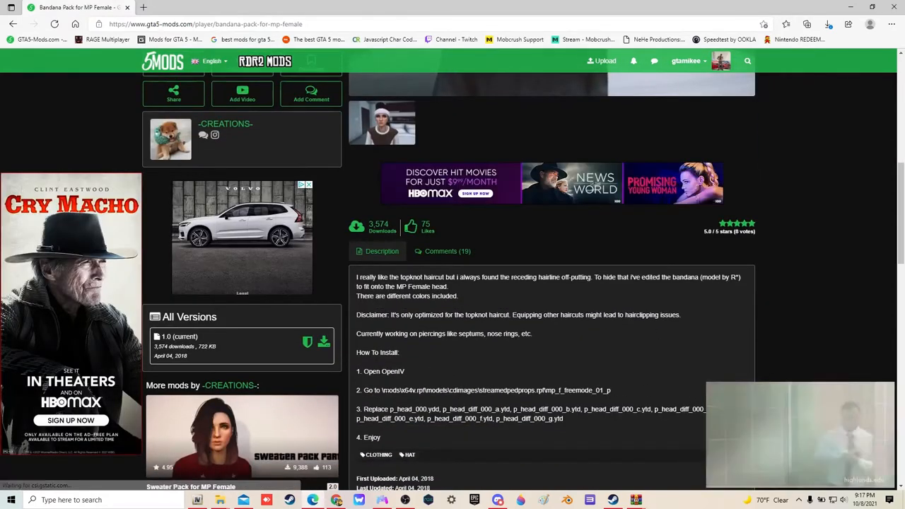
scroll(down, 3)
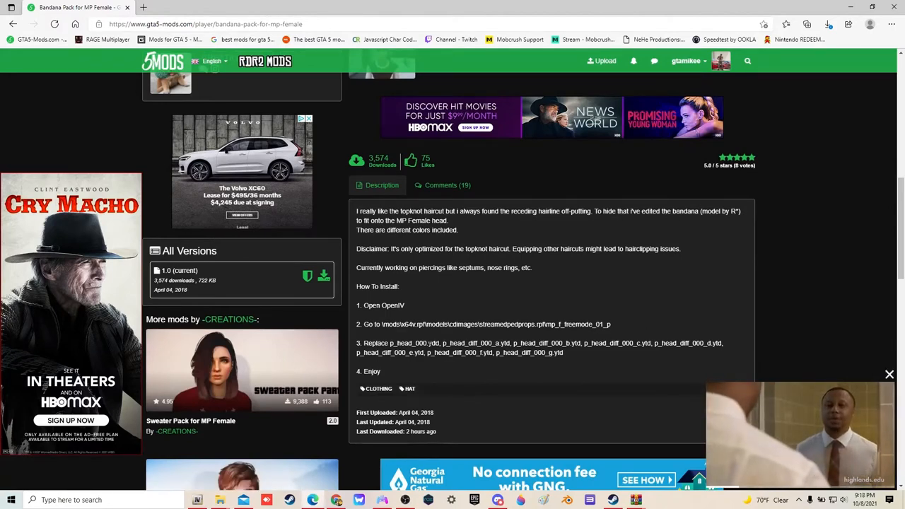
scroll(up, 3)
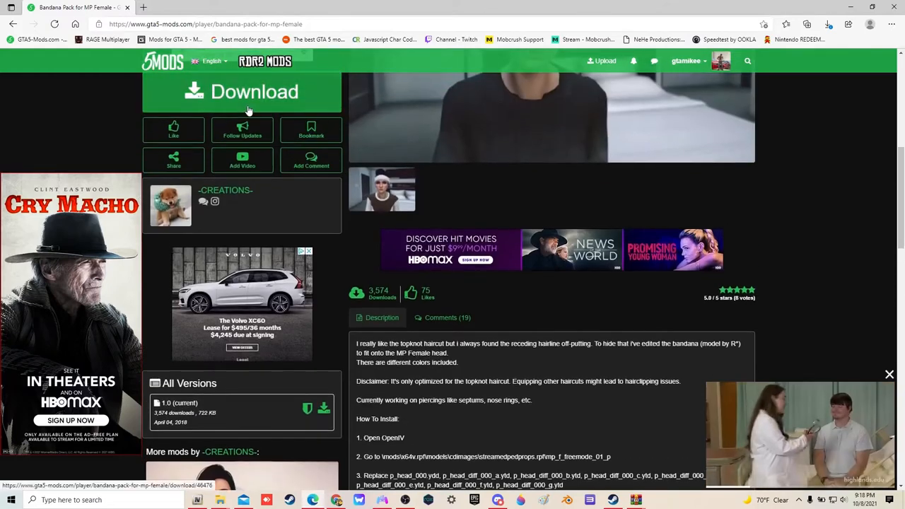
click(242, 92)
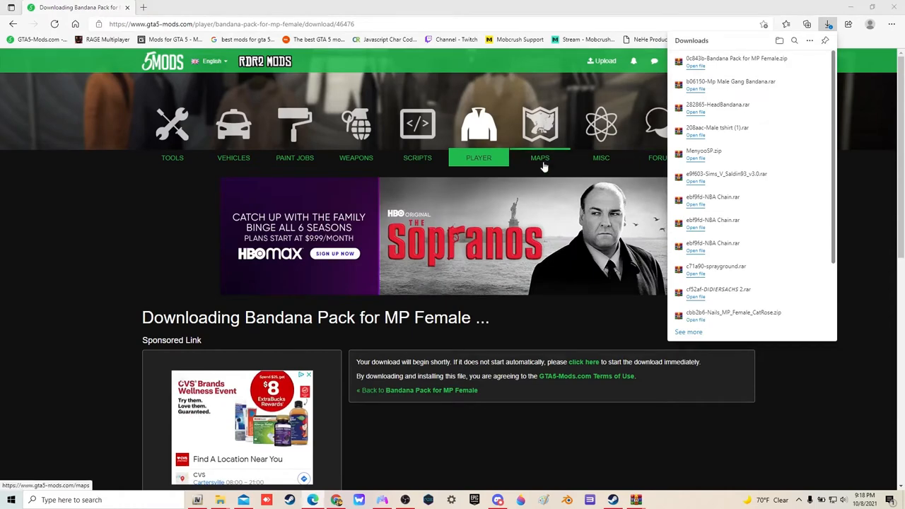
- Open the downloaded bandana pack zip and the folder inside it
click(694, 66)
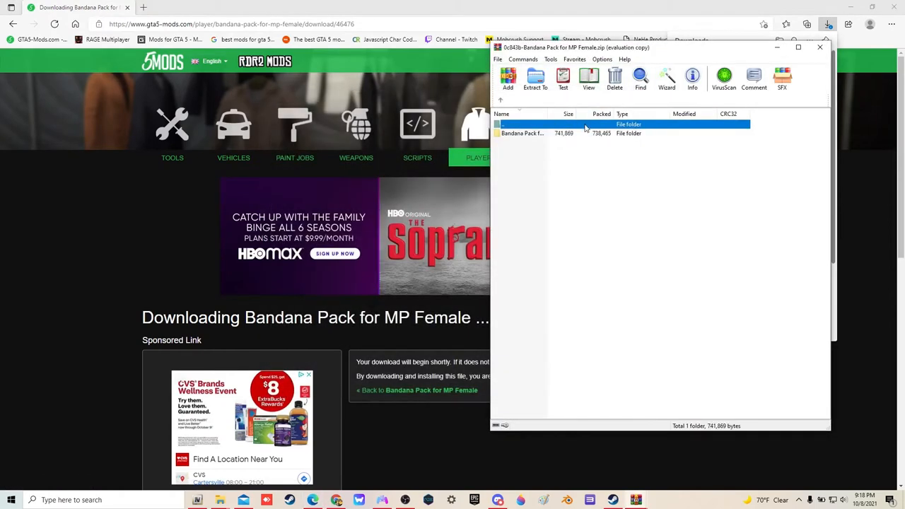
double_click(522, 133)
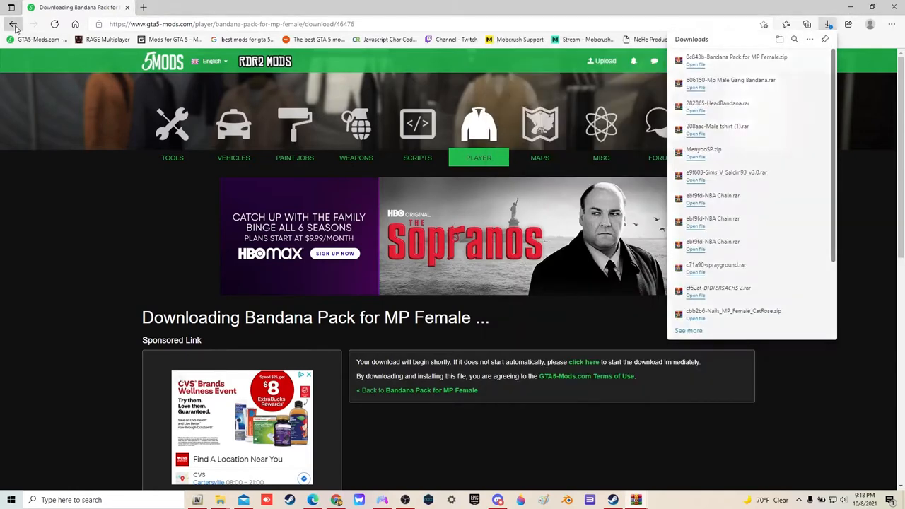
- Return to the results and download the Neck Bandana for MP Male & Female mod
click(13, 22)
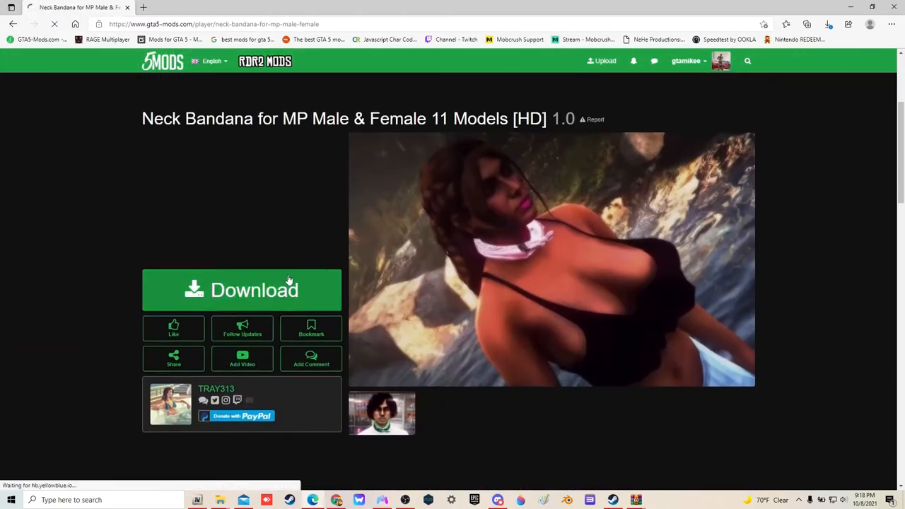
click(242, 290)
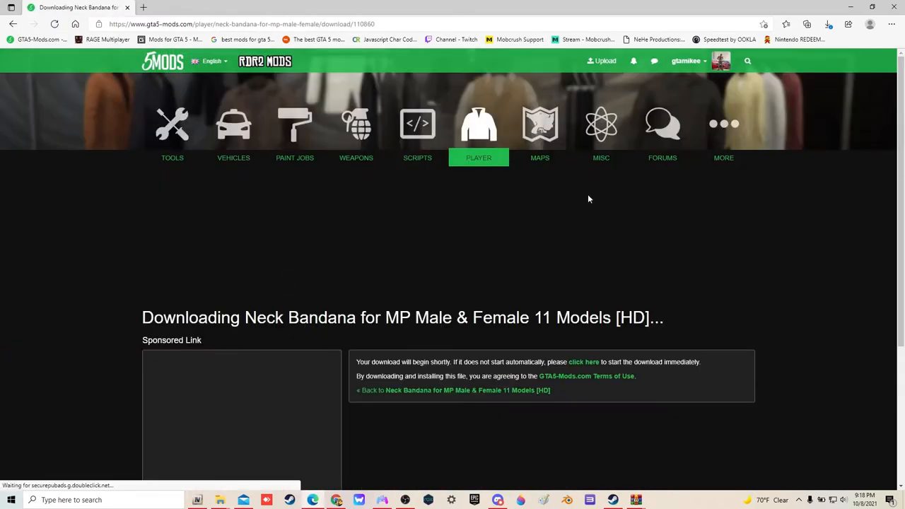
click(828, 24)
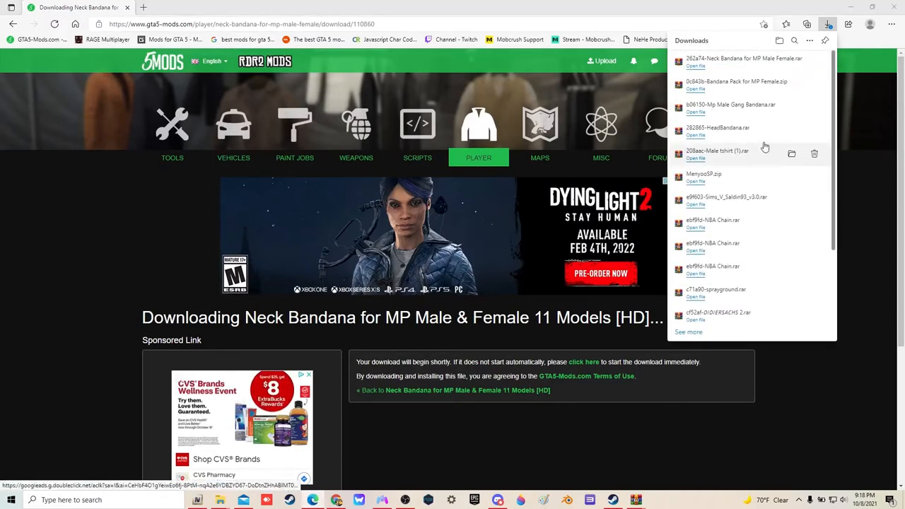
- Open the neck bandana rar's folder and confirm OpenIV's switch to edit mode
click(696, 66)
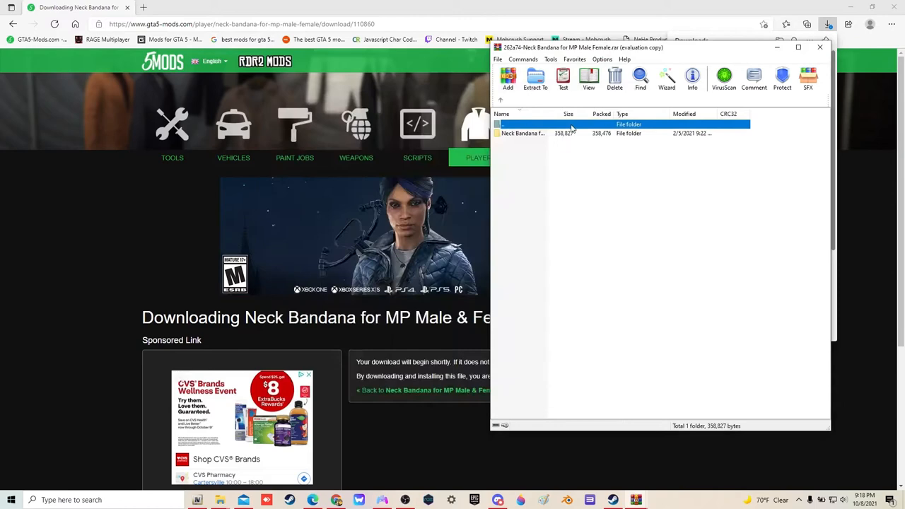
double_click(524, 133)
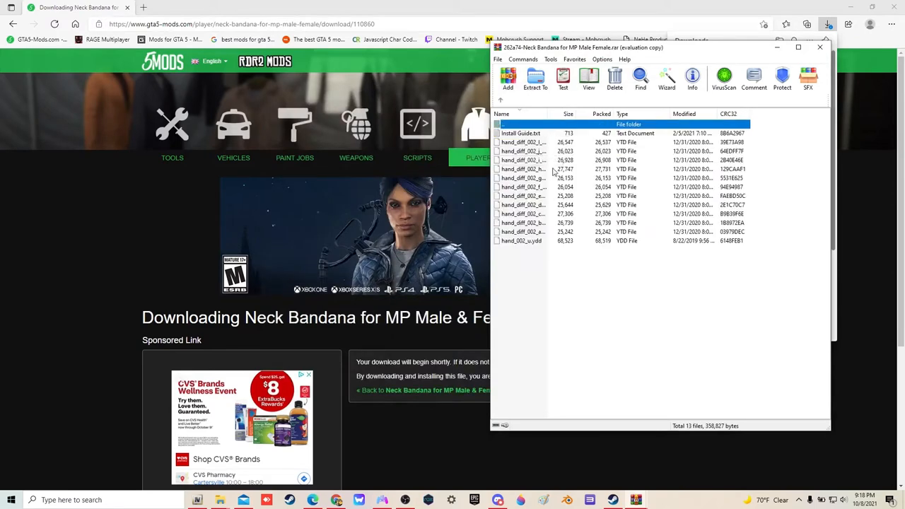
mouse_move(852, 12)
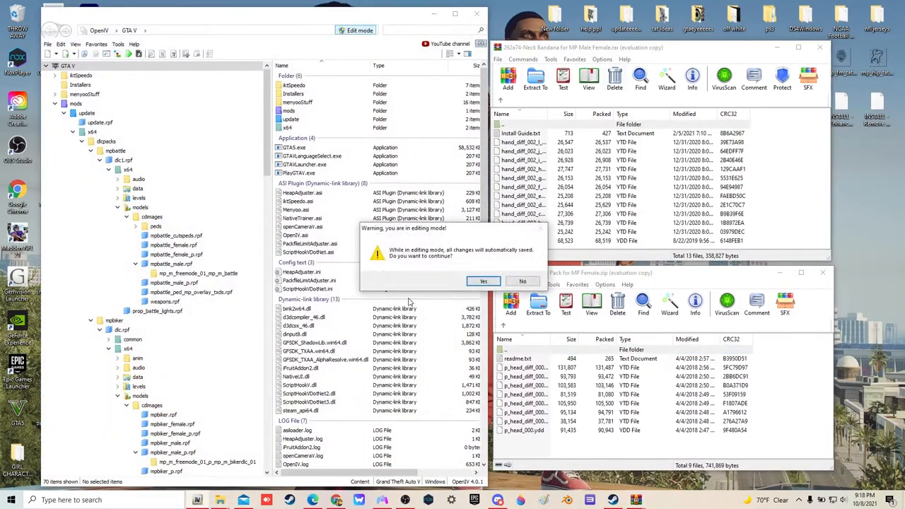
click(484, 280)
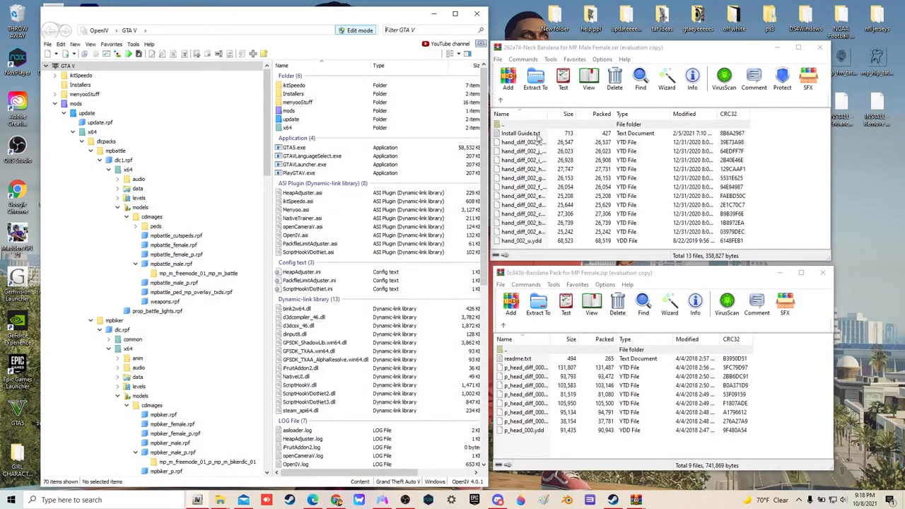
- Open the neck bandana's Install Guide.txt in Notepad to read the target paths
double_click(520, 133)
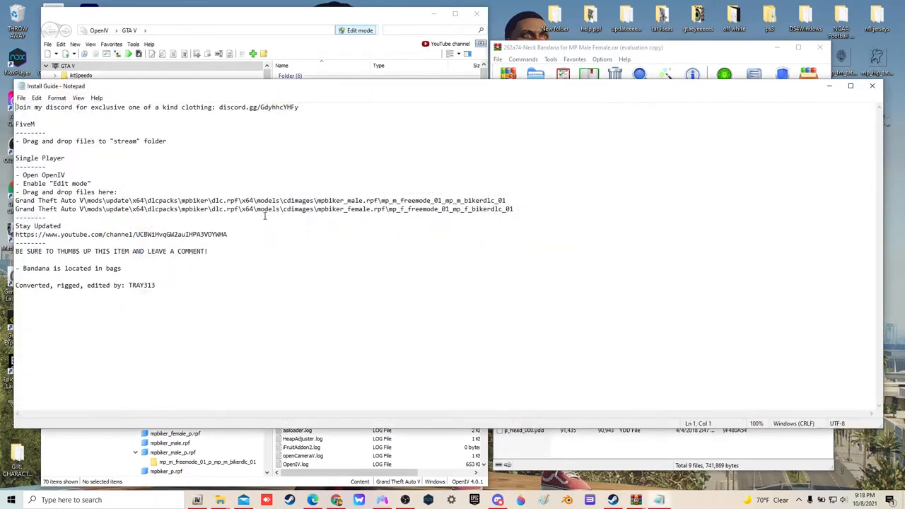
mouse_move(438, 212)
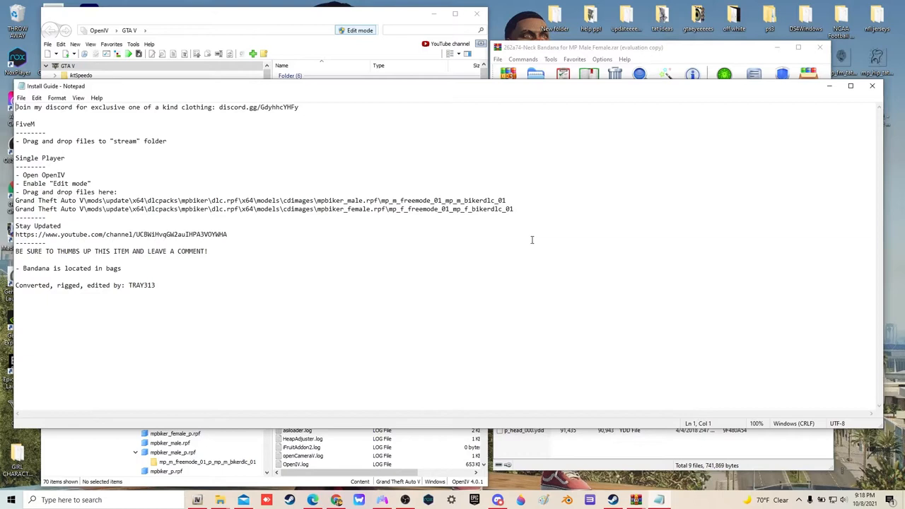
mouse_move(125, 229)
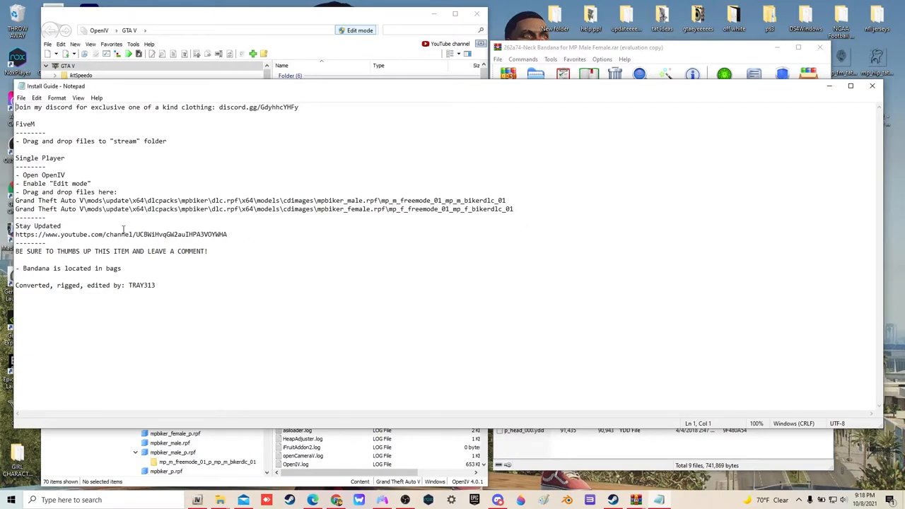
mouse_move(706, 158)
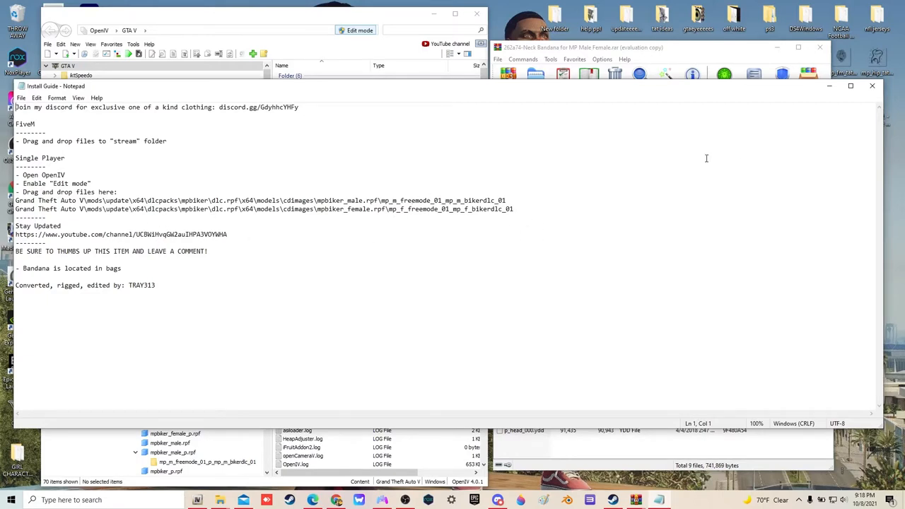
mouse_move(873, 86)
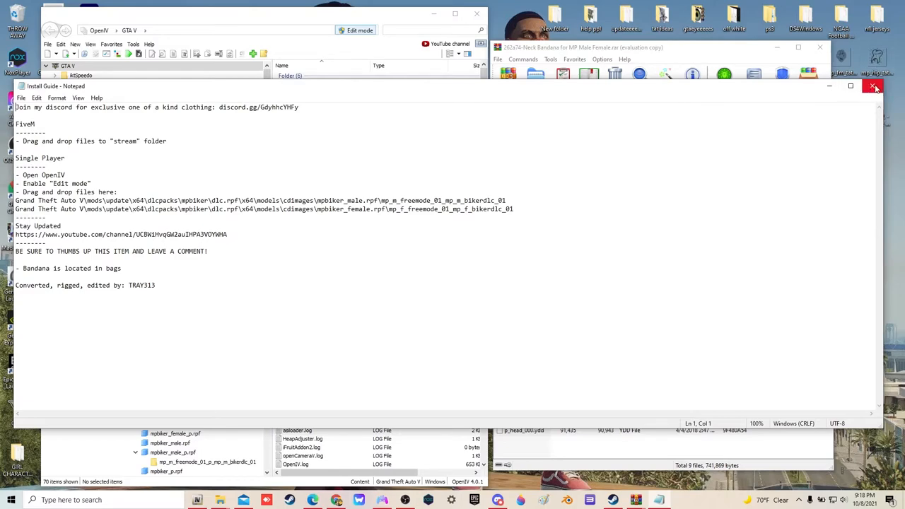
- Browse to mpbiker_female.rpf's mp_f_freemode_01_mp_f_bikerdlc_01 clothing folder in OpenIV
click(875, 87)
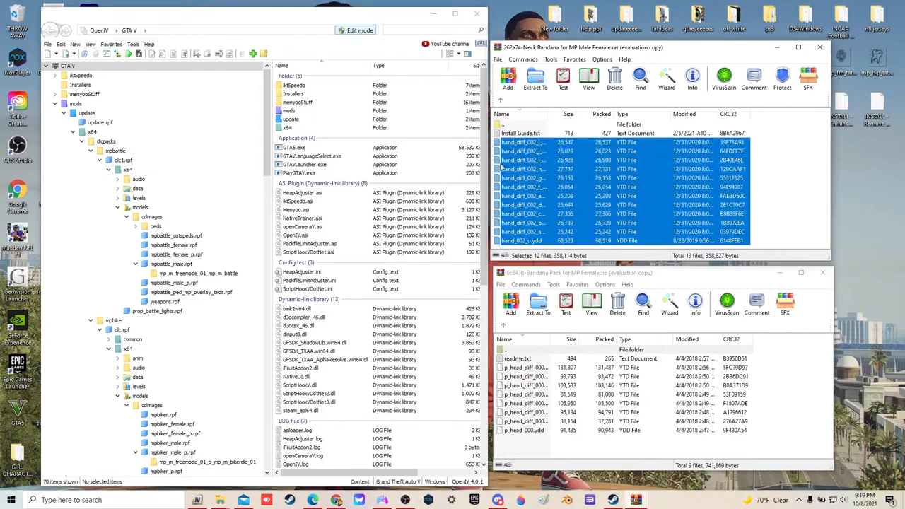
click(288, 111)
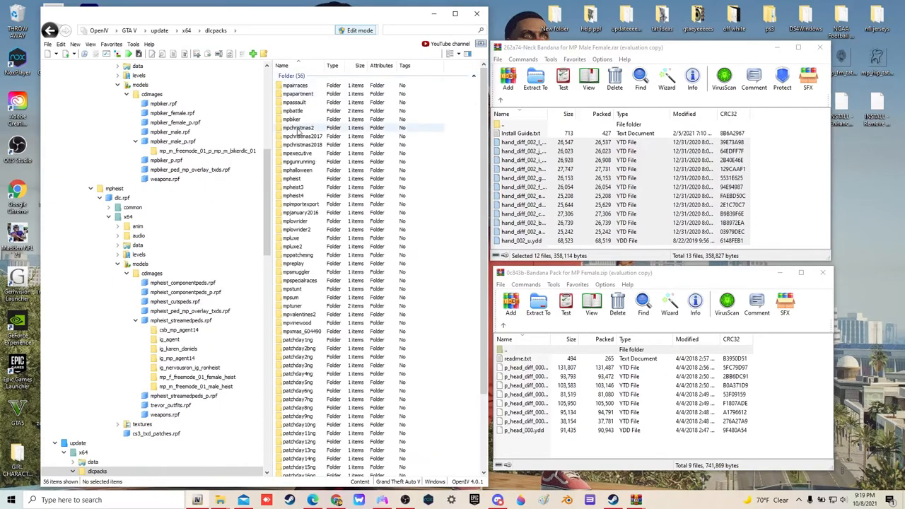
double_click(298, 127)
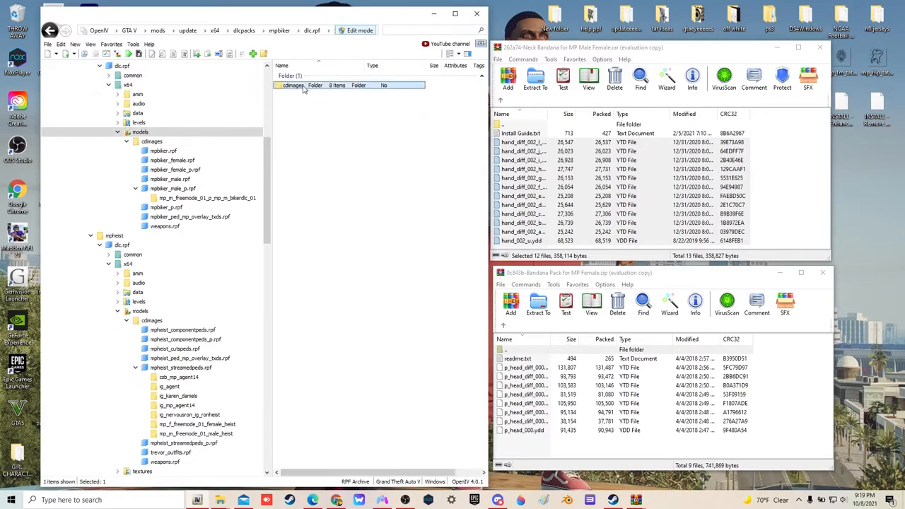
double_click(311, 85)
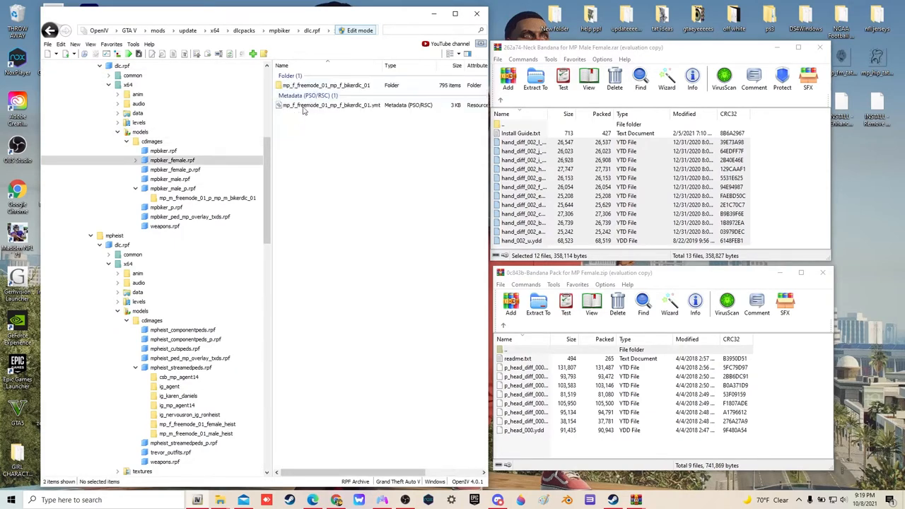
double_click(325, 85)
text(h)
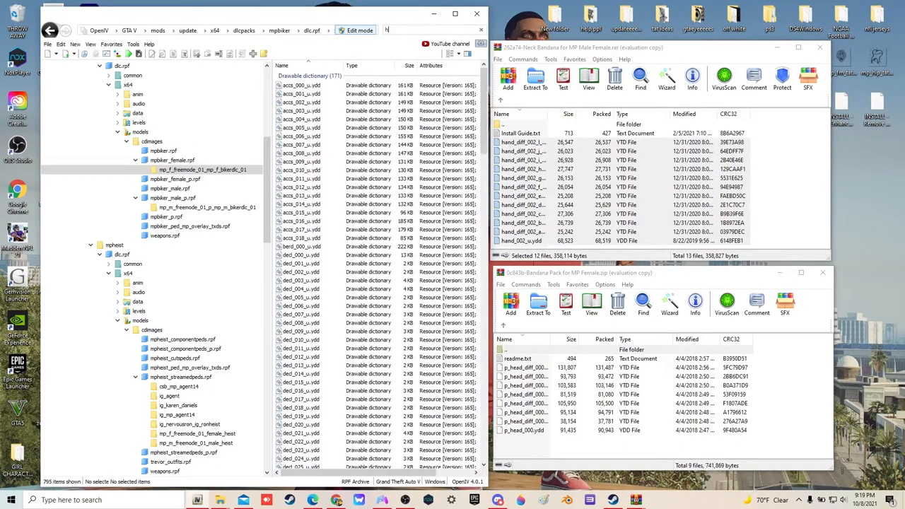
- Filter for 'hand' items and replace them with the neck bandana files
text(and)
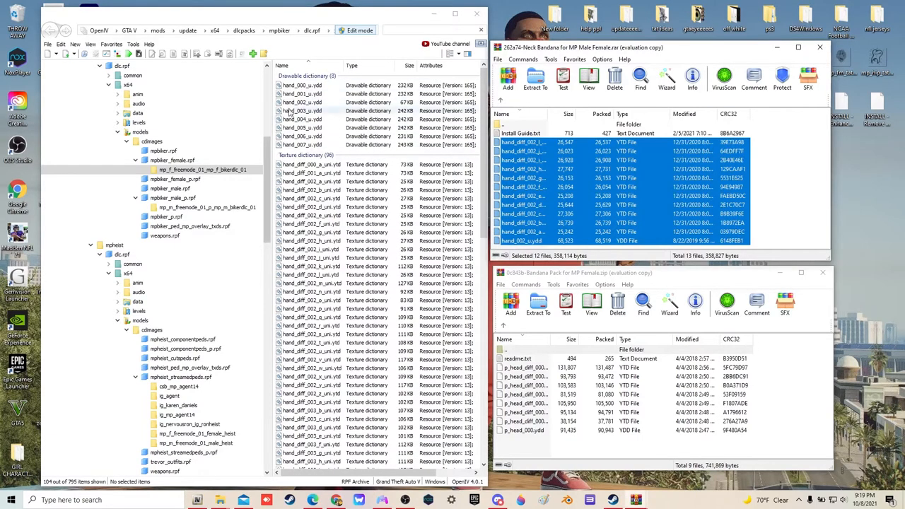
click(303, 101)
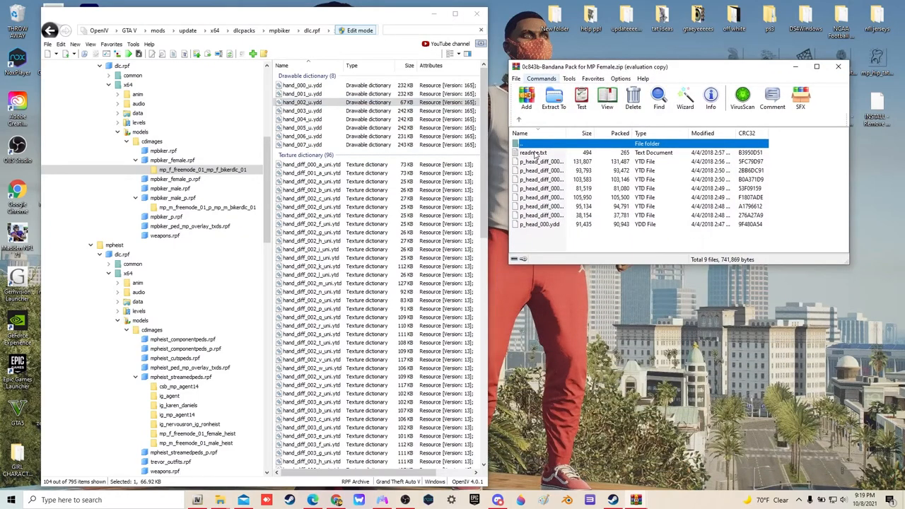
- Copy x64v.rpf into the mods folder and show the copied archive there
double_click(533, 153)
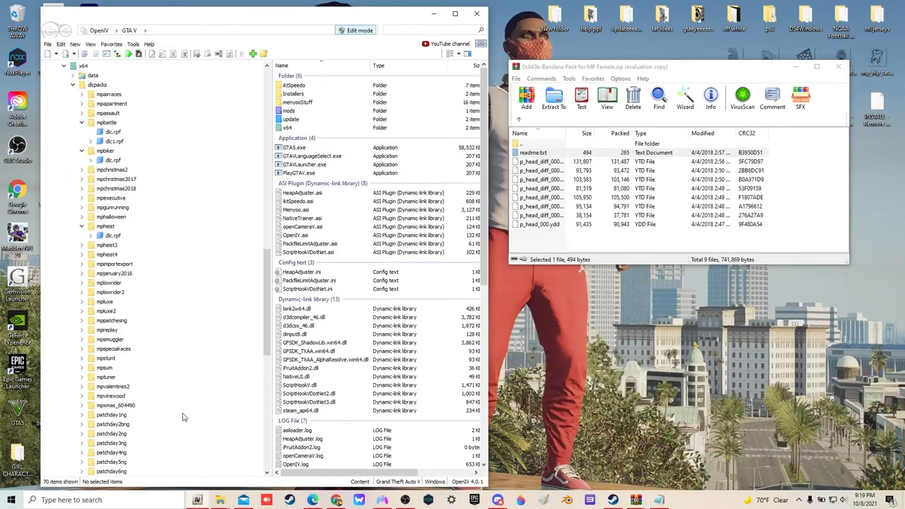
scroll(down, 3)
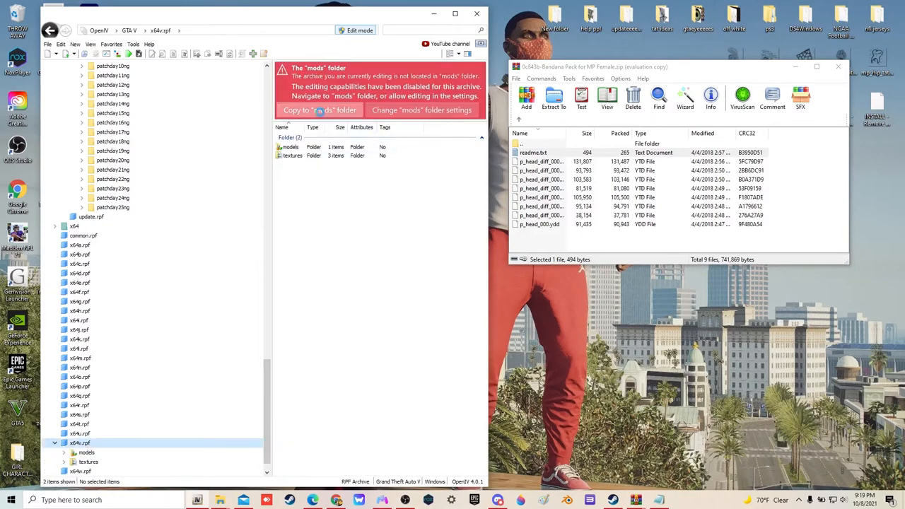
click(319, 111)
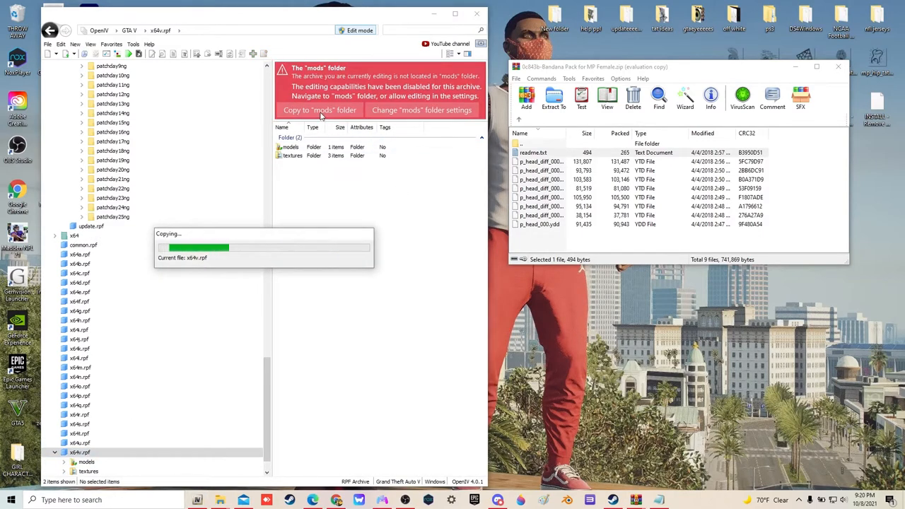
click(319, 111)
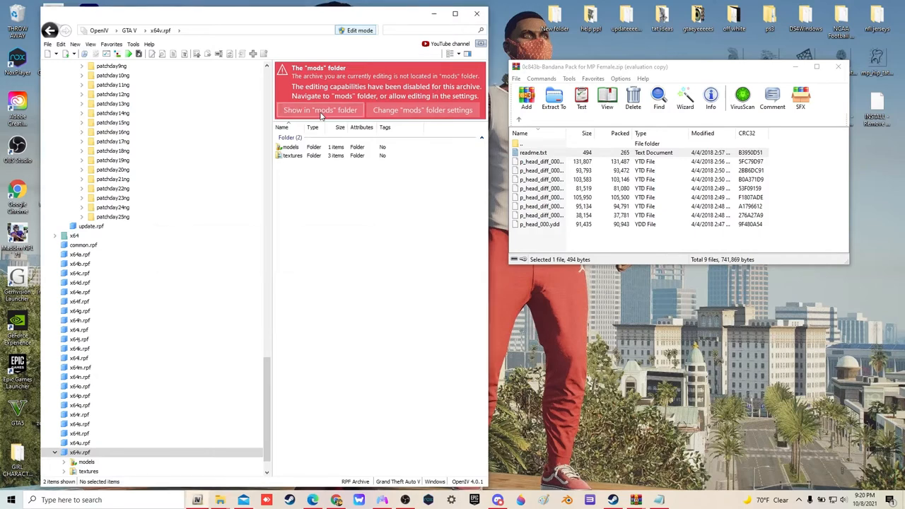
click(320, 110)
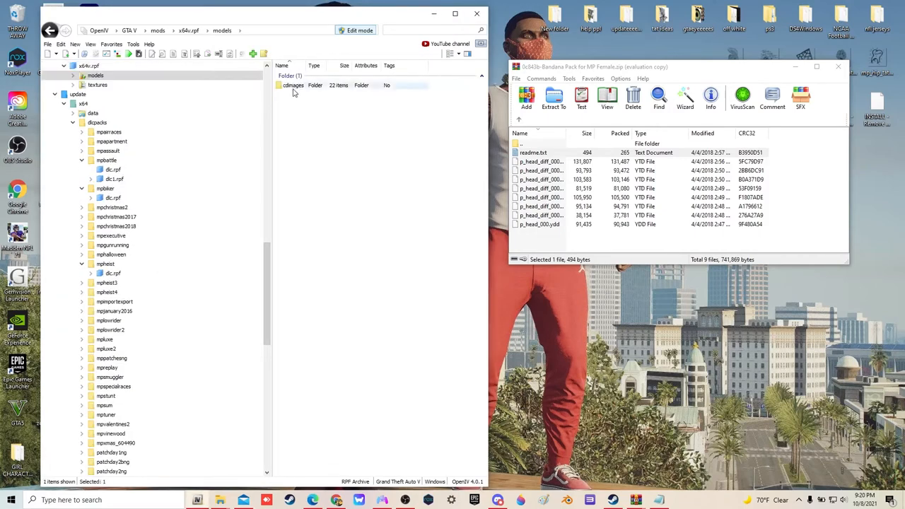
- Open streamedpeds_props.rpf's mp_f_freemode_01_p folder and filter for 'head' props to replace them
double_click(292, 85)
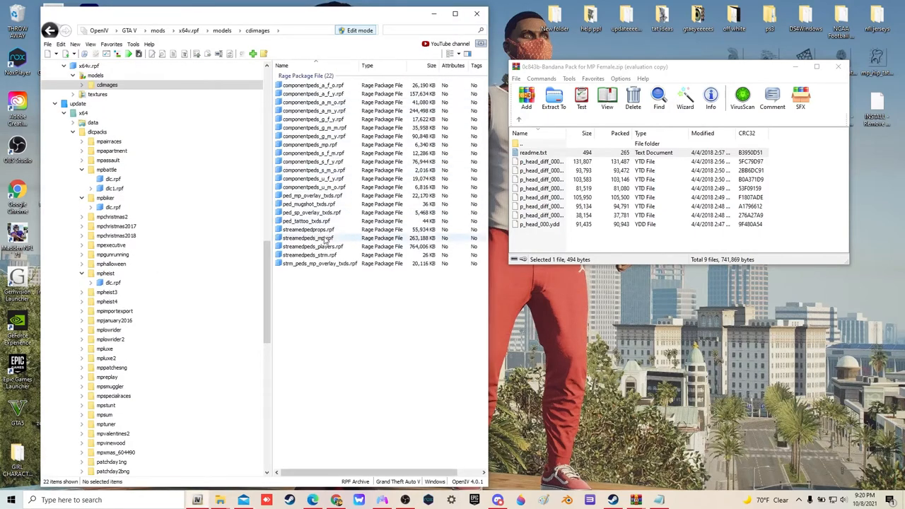
double_click(308, 238)
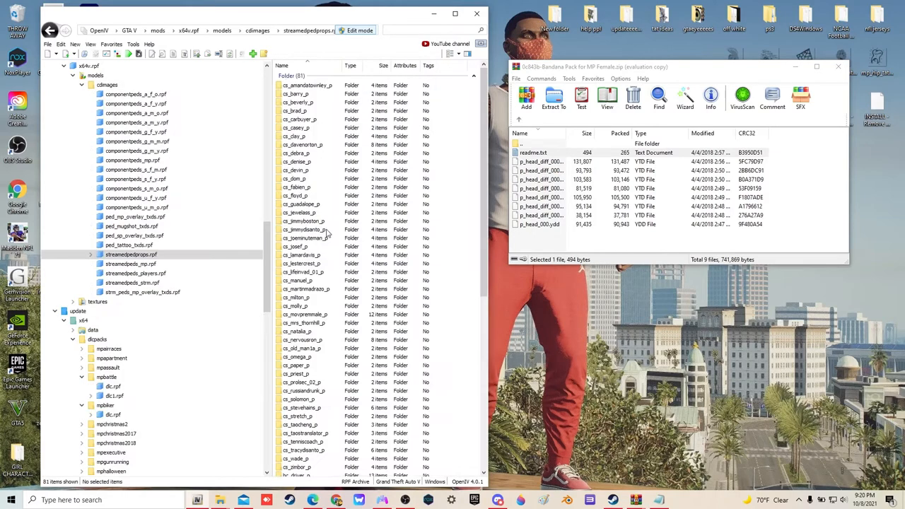
scroll(down, 3)
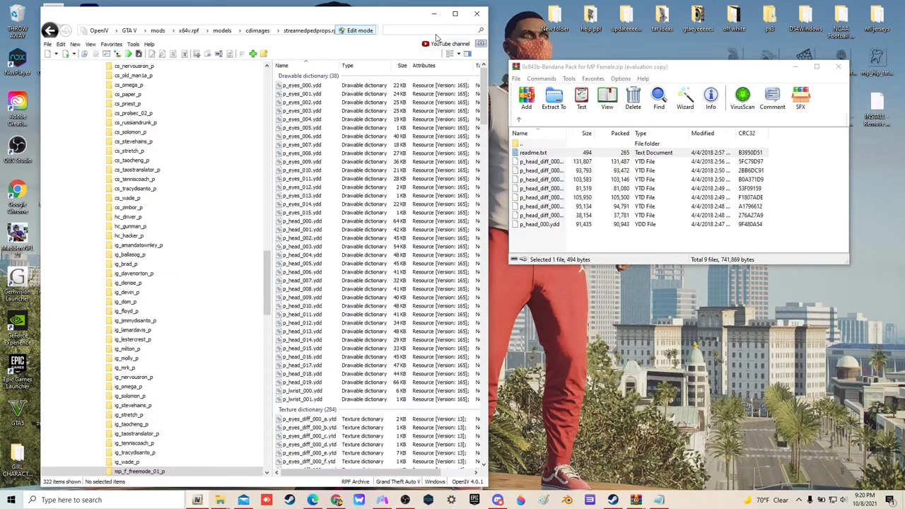
text(hel)
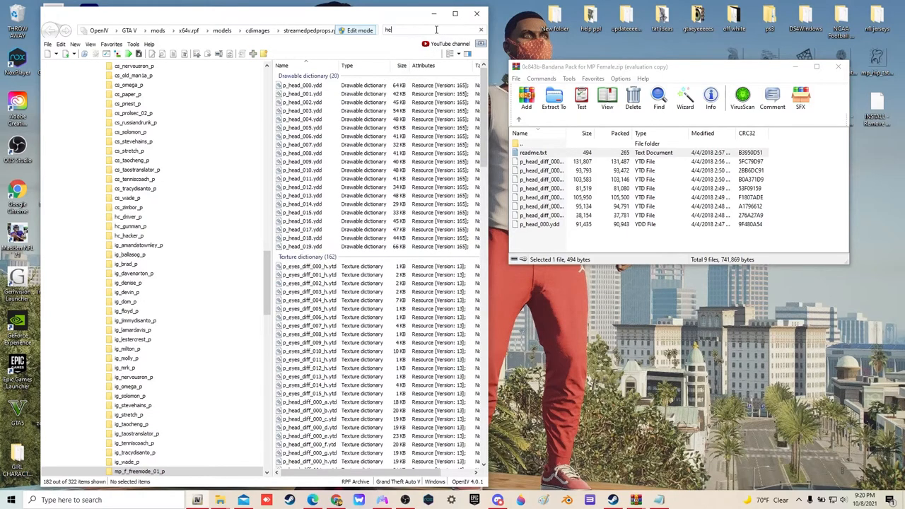
text(head)
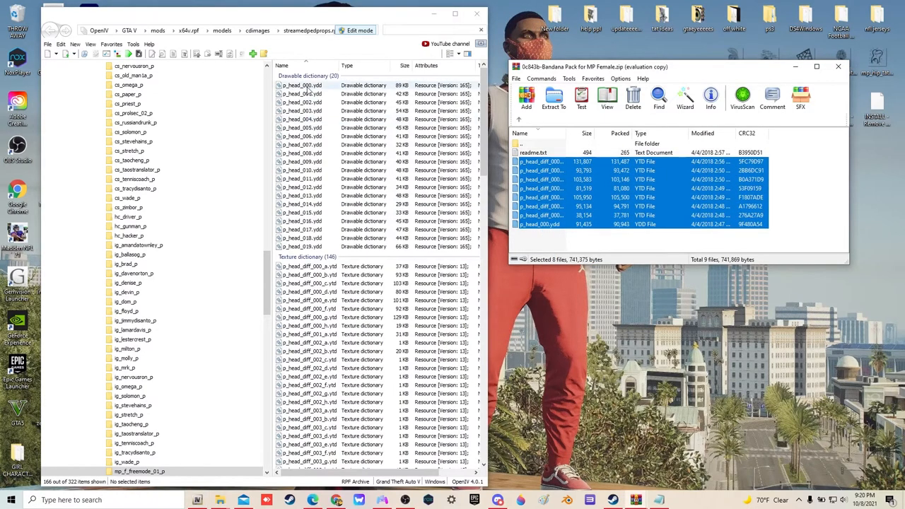
- Preview the new head bandana model and its texture, then close the viewer
double_click(303, 85)
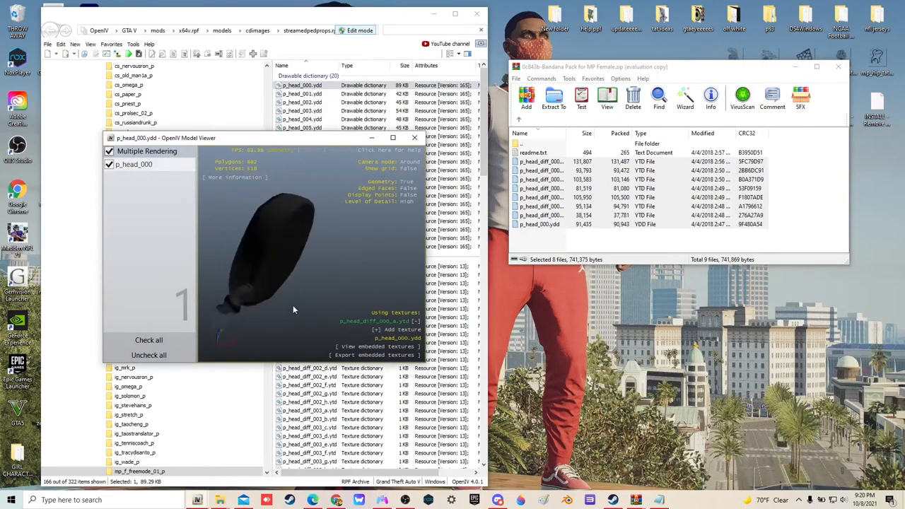
click(414, 138)
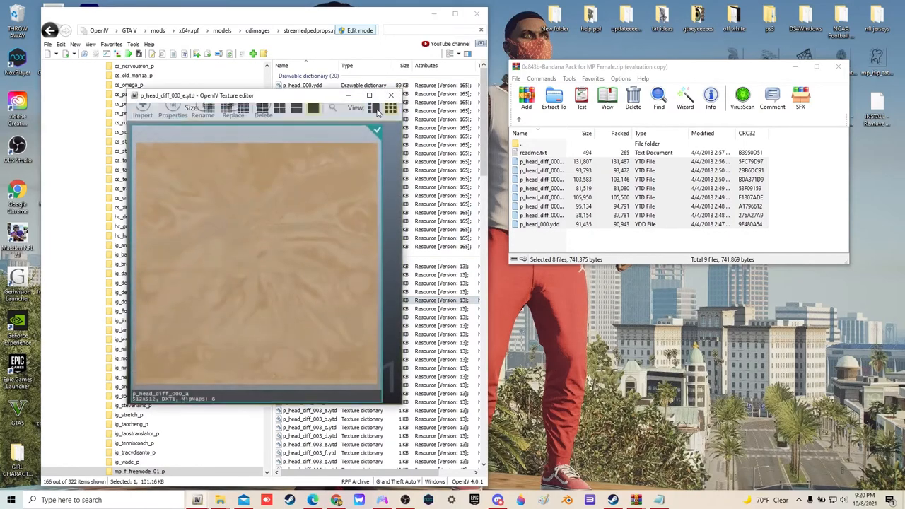
click(391, 94)
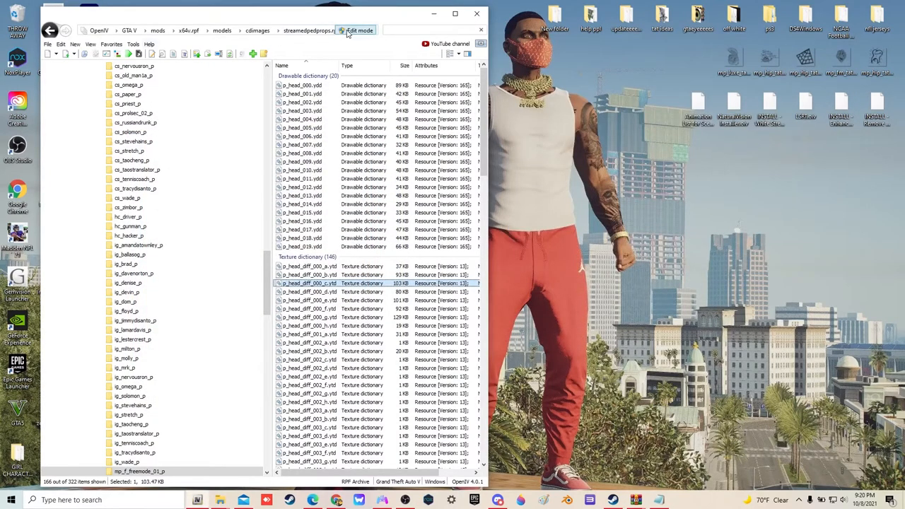
- Back in game at Ponsonbys, try the red neck bandana and cycle neckwear styles and colour variants
click(130, 44)
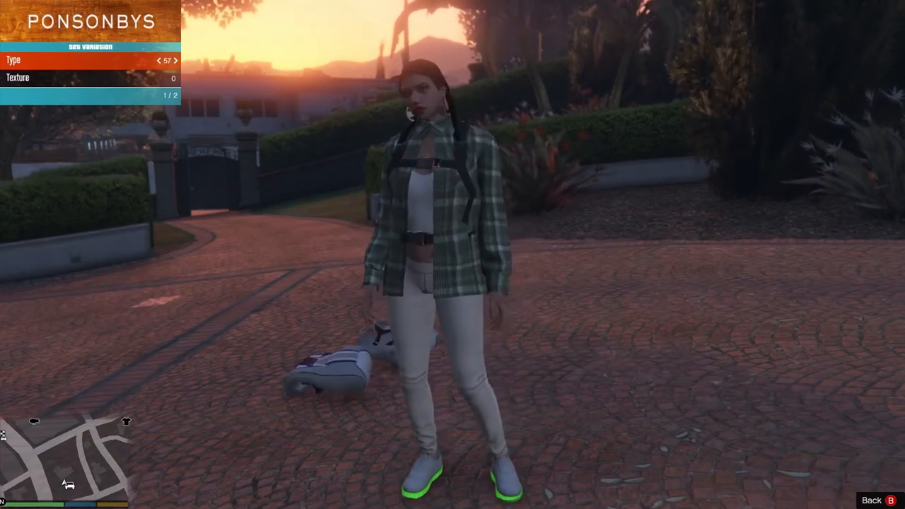
click(163, 60)
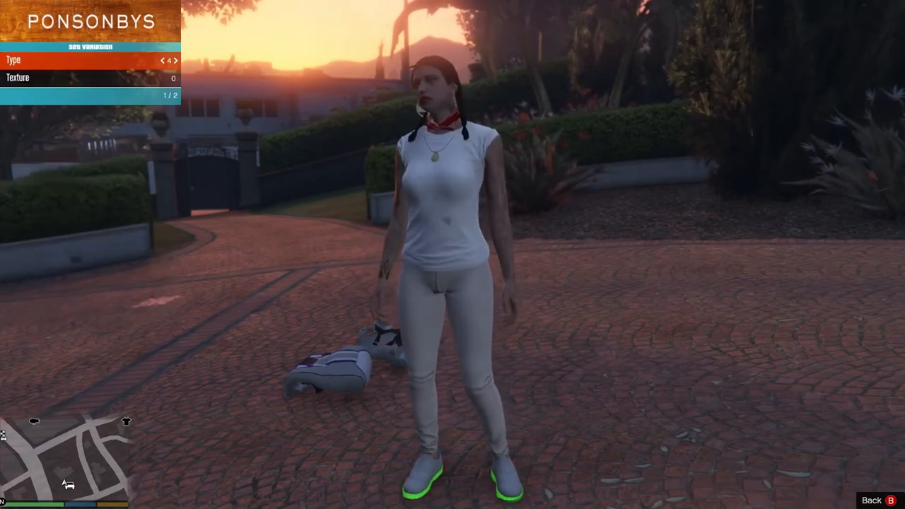
click(176, 59)
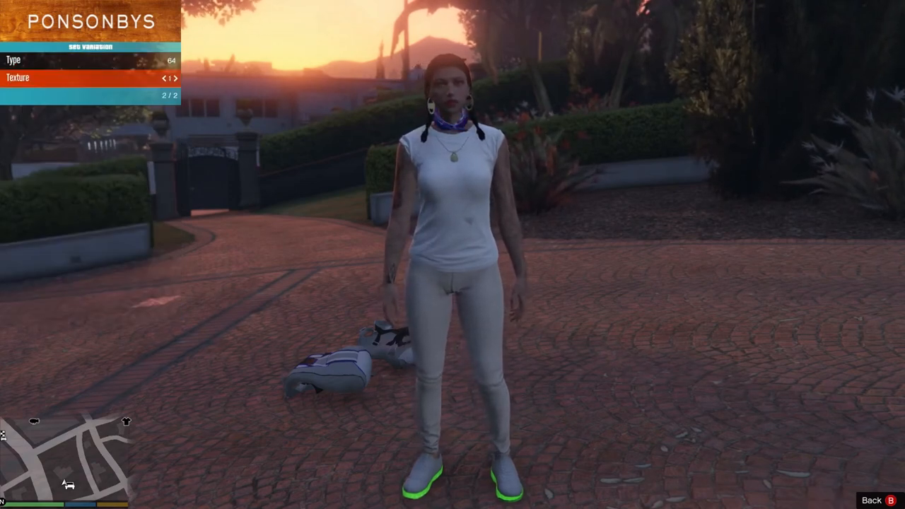
click(178, 76)
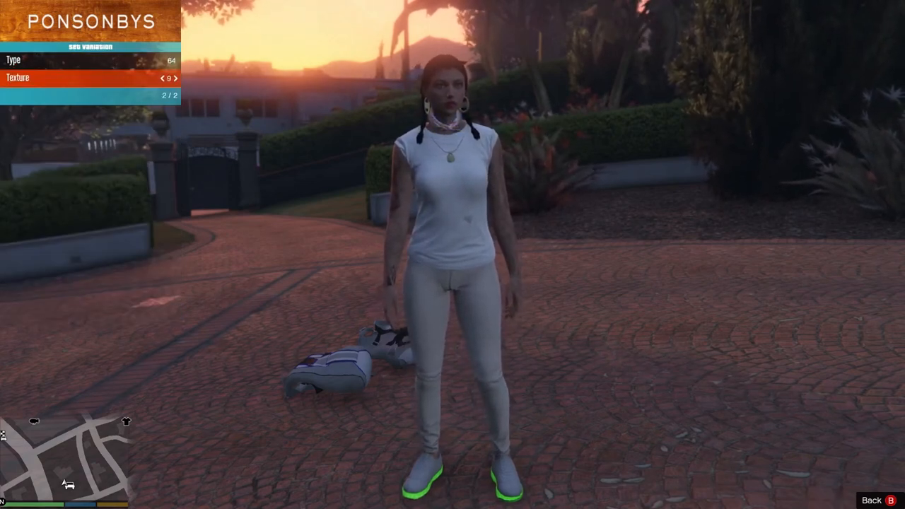
click(175, 77)
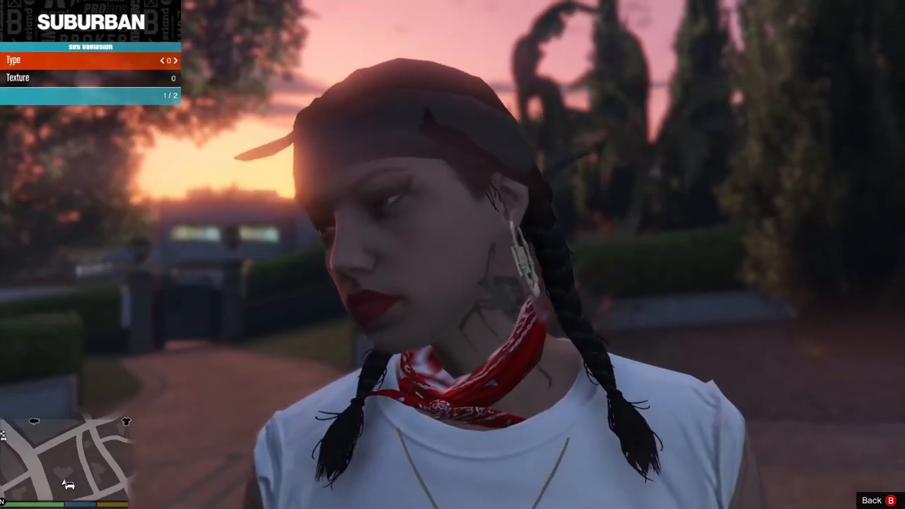
- At Suburban, switch headwear Type to the head bandana and view its other red texture
click(170, 60)
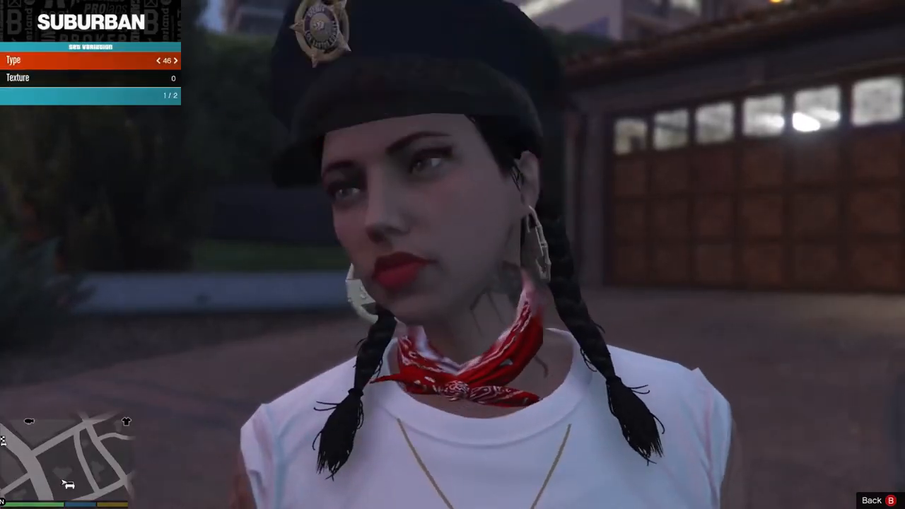
click(176, 59)
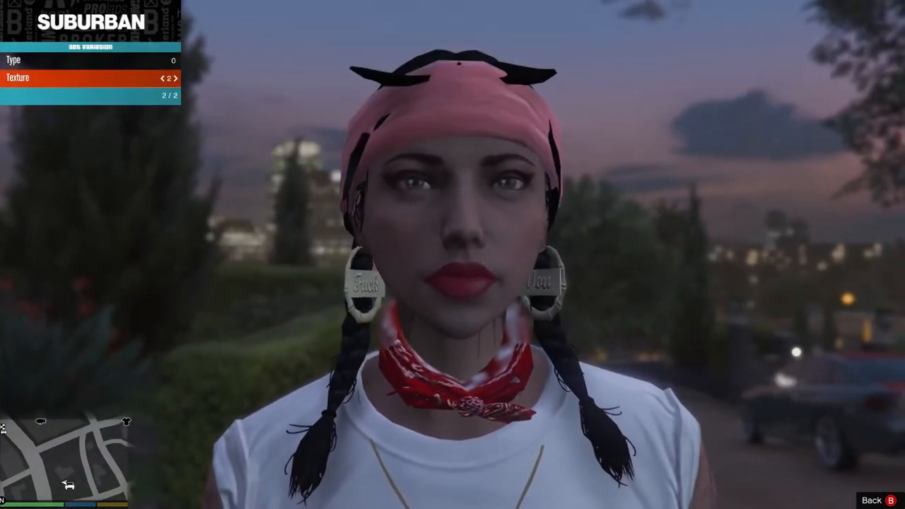
click(178, 77)
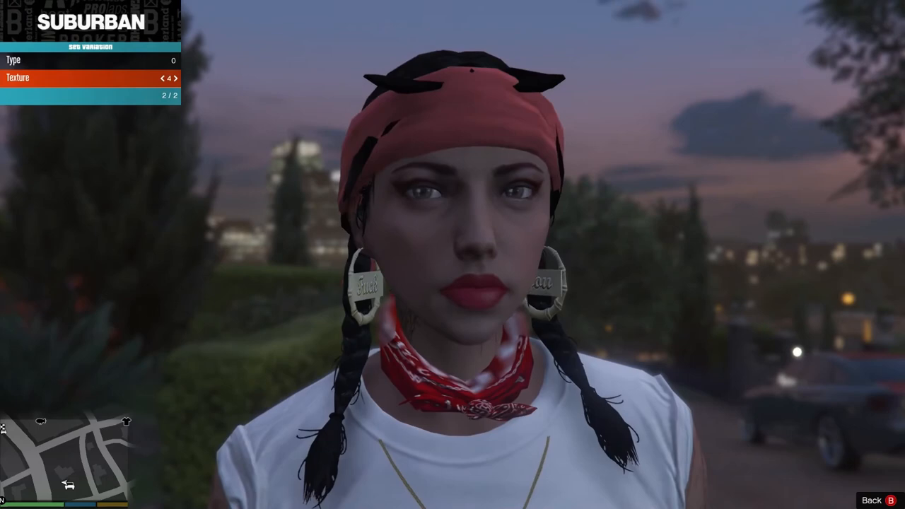